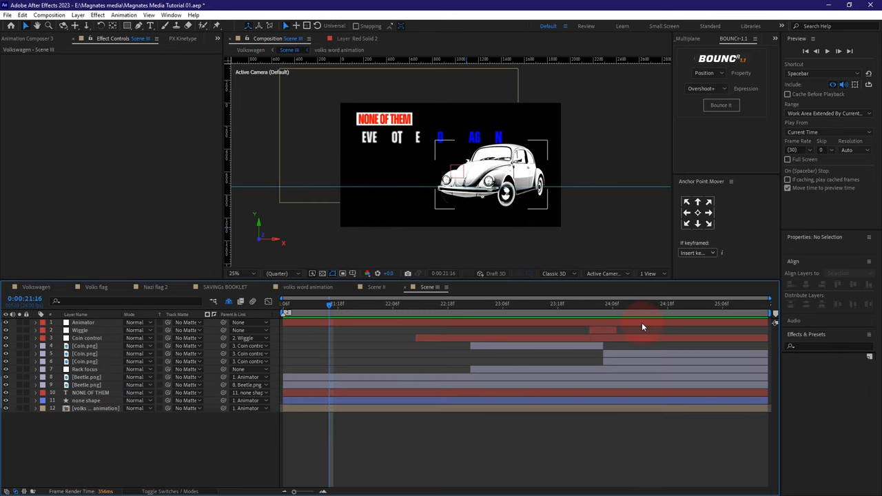
Switch between the Volkswagen and Scene III compositions and pick the shockwave clip from the assets.
left_click(369, 310)
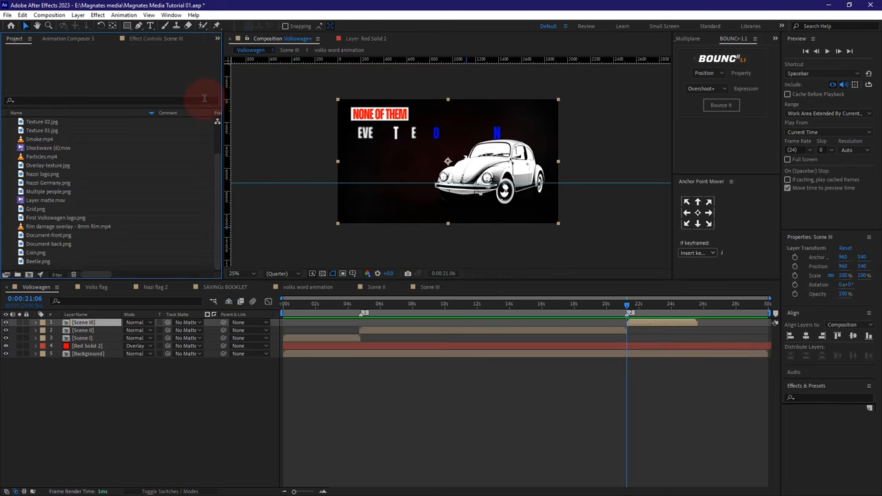
left_click(427, 288)
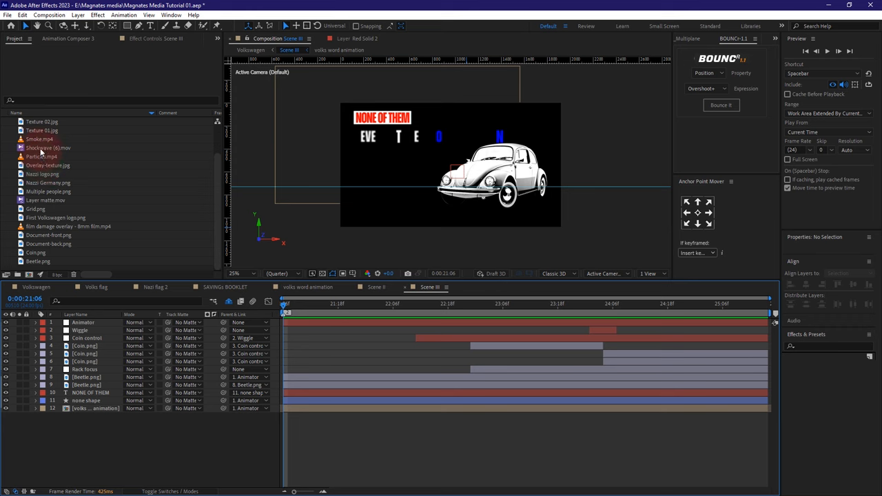
left_click(48, 147)
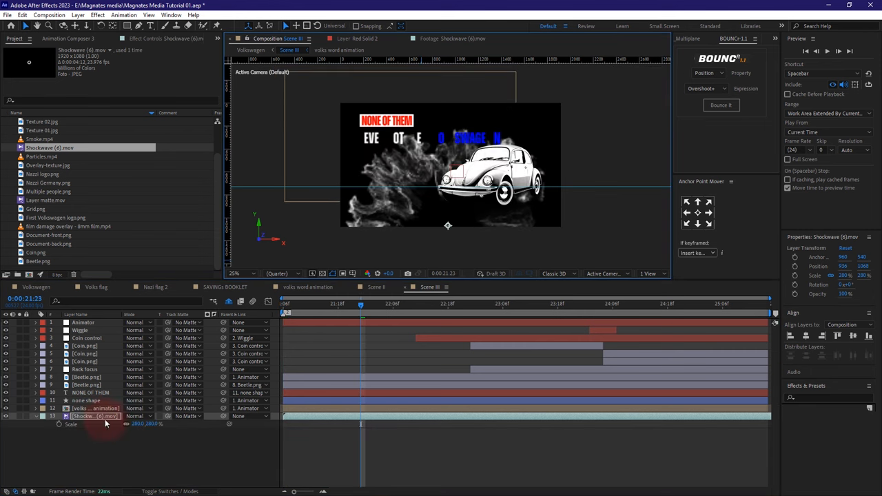
Apply Polar Coordinates to the shockwave clip and preview the smoke burst around the car.
type("pola")
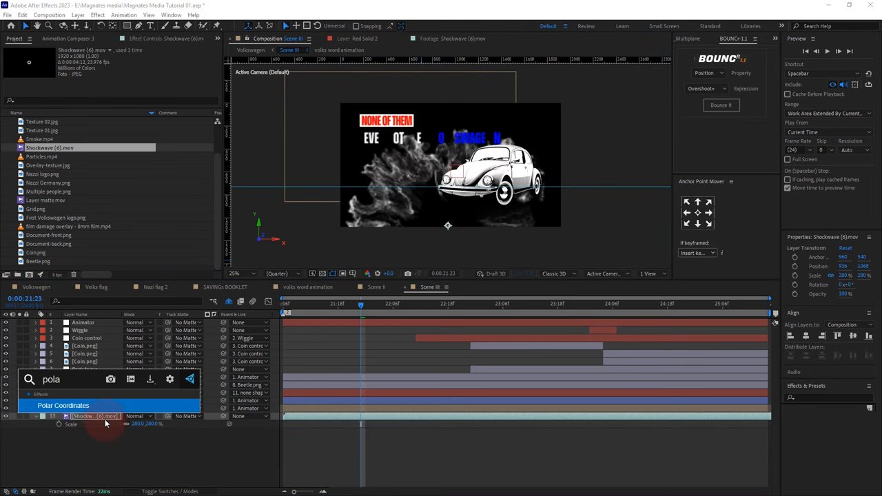
left_click(63, 405)
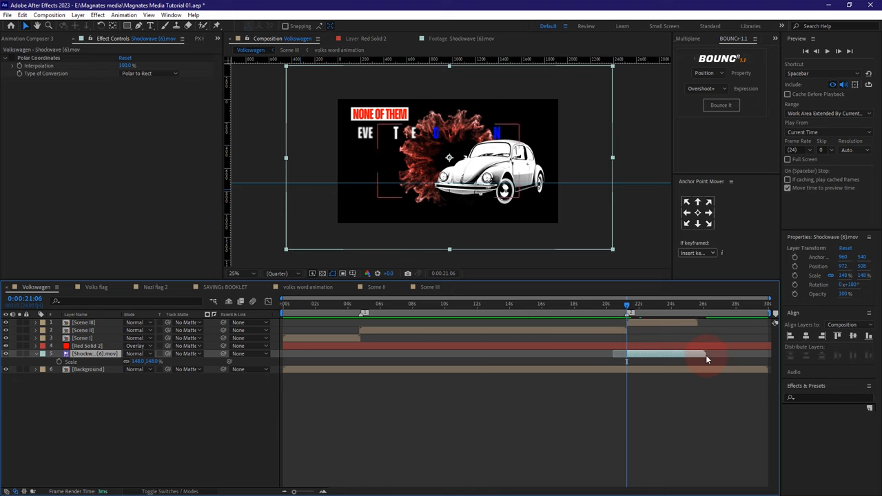
left_click(627, 312)
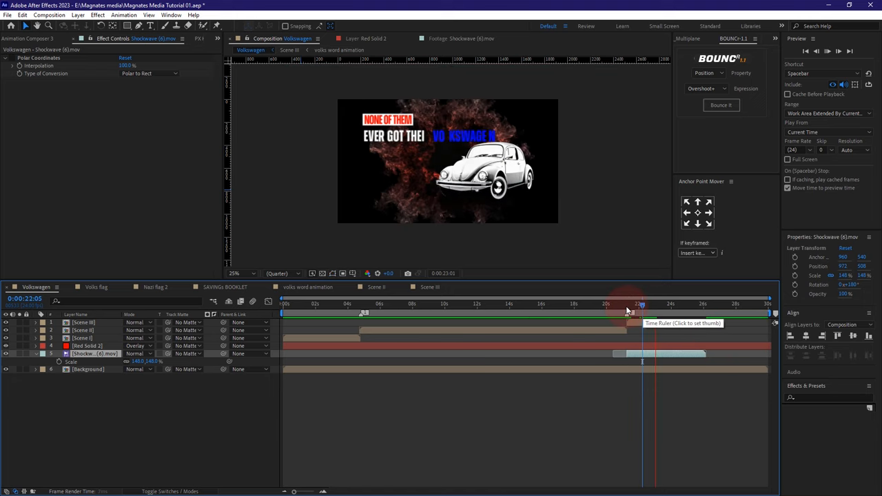
Darken Texture 02 in the Background composition with its Levels effect.
left_click(89, 370)
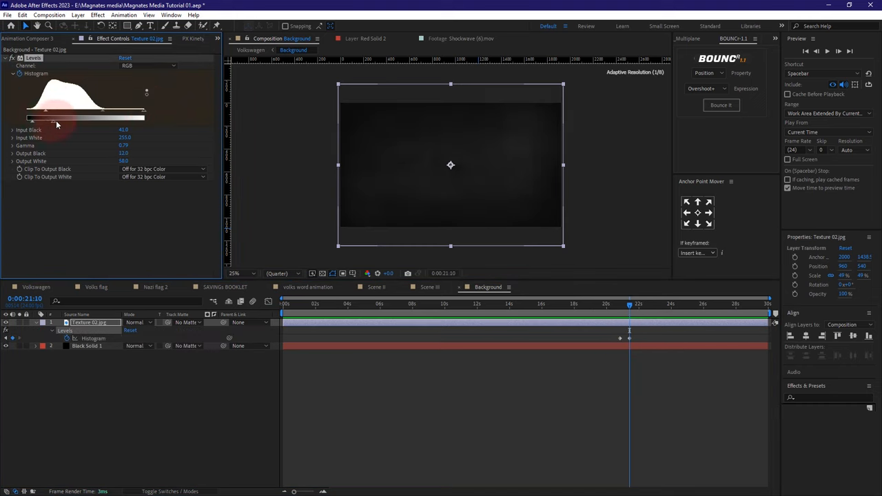
left_click_drag(145, 117, 140, 117)
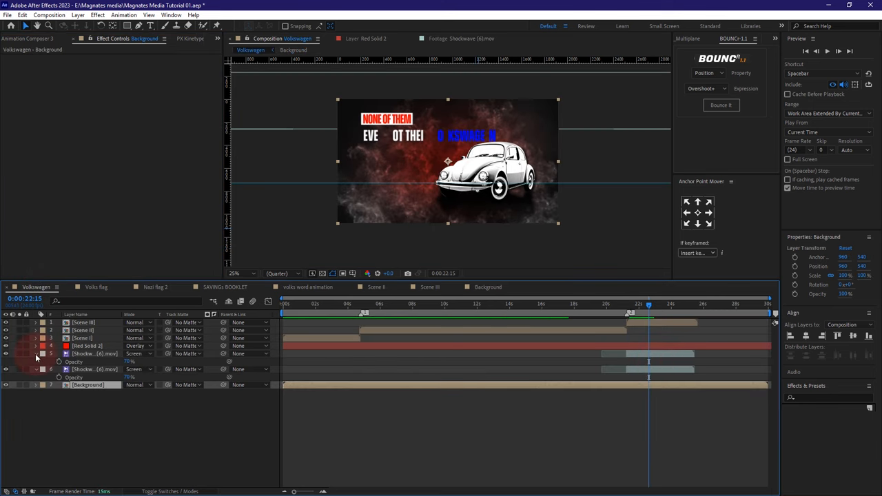
Blend the duplicated shockwave layer as Screen at reduced opacity and preview it.
left_click(94, 361)
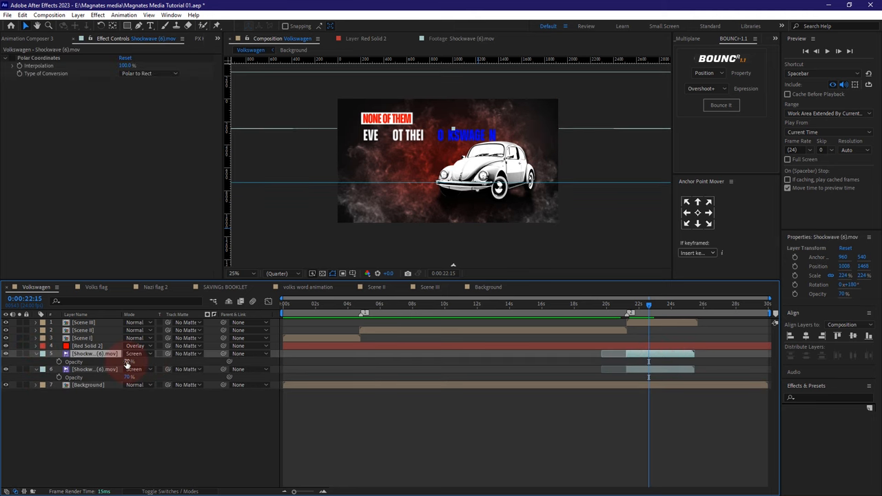
left_click(130, 361)
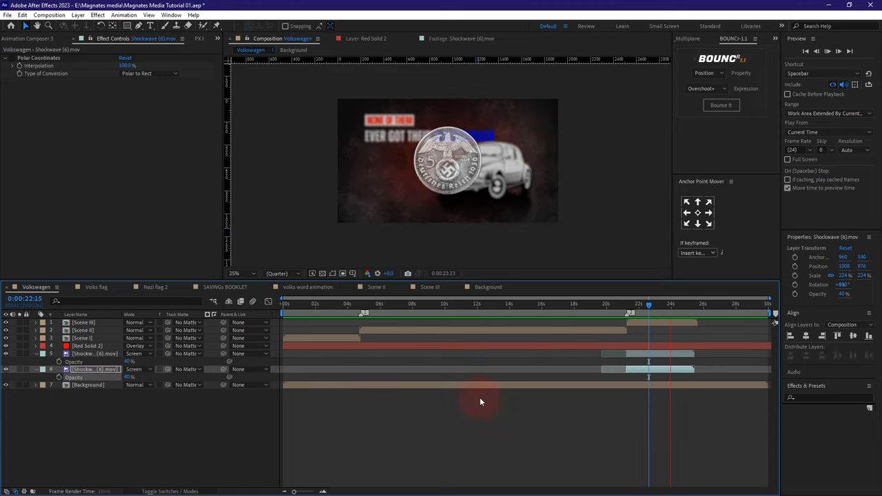
left_click(625, 304)
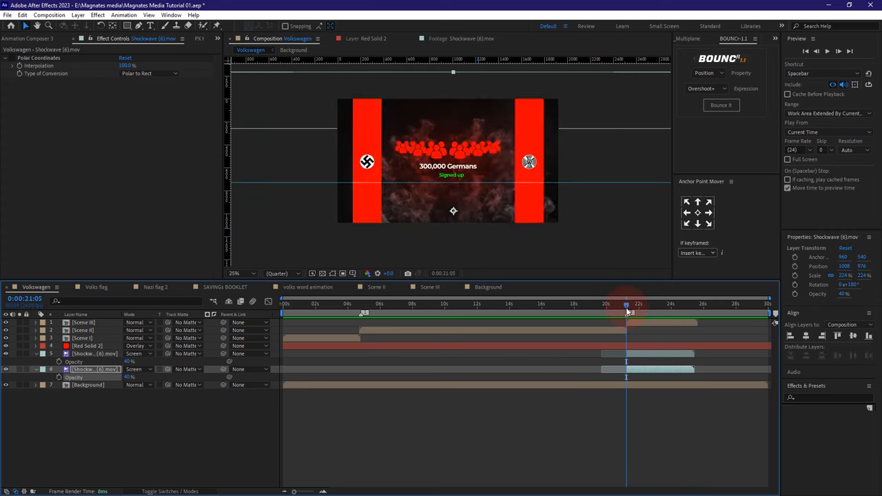
left_click(377, 303)
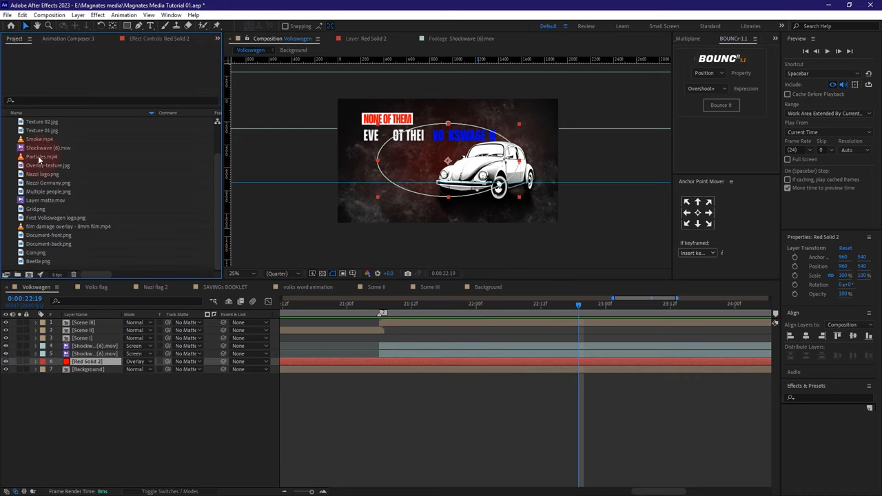
Preview the Particles.mp4 footage in its own viewer.
double_click(41, 157)
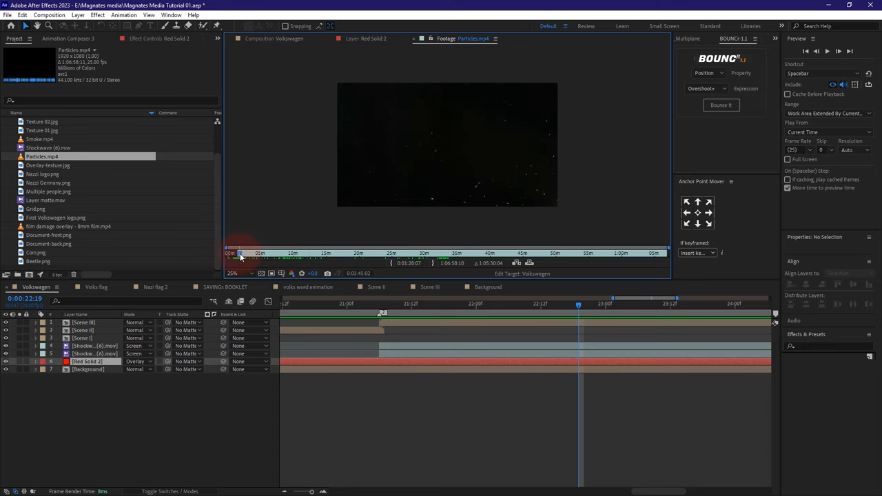
left_click_drag(241, 253, 283, 254)
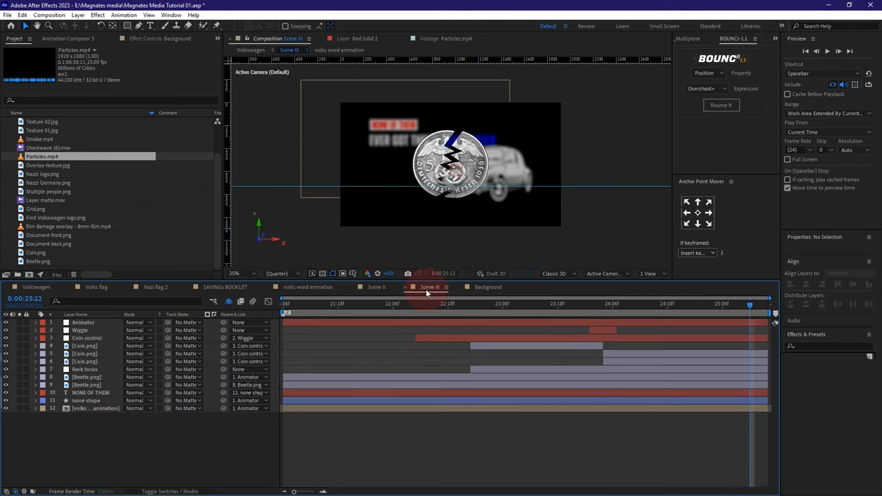
Add particles and shockwave to Scene III, giving the shockwave Levels, Shift Channels and Remove Color Matting.
left_click(95, 408)
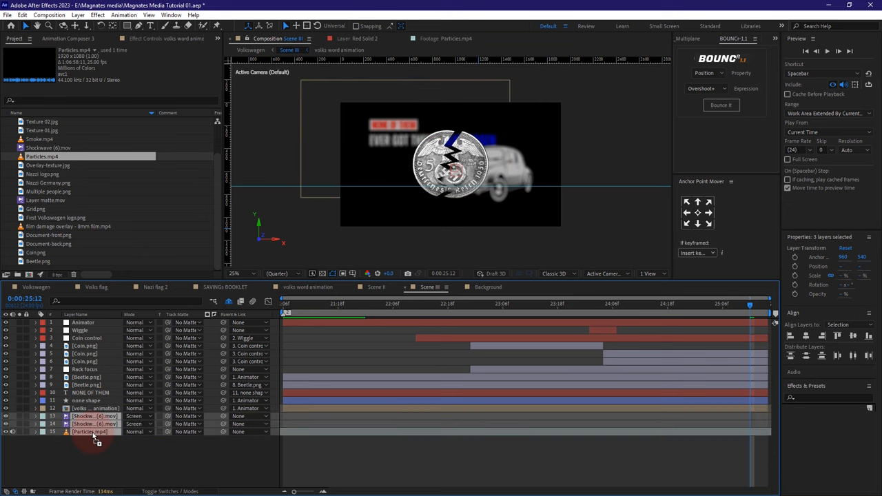
left_click(664, 306)
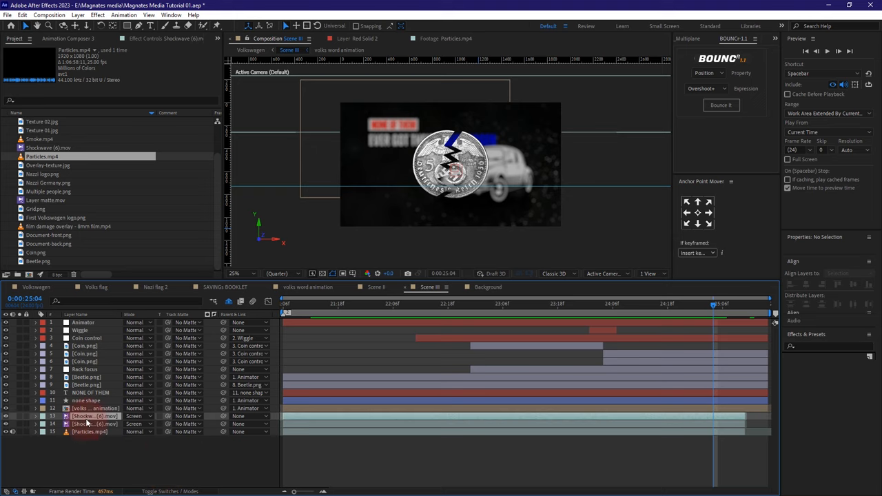
left_click(141, 416)
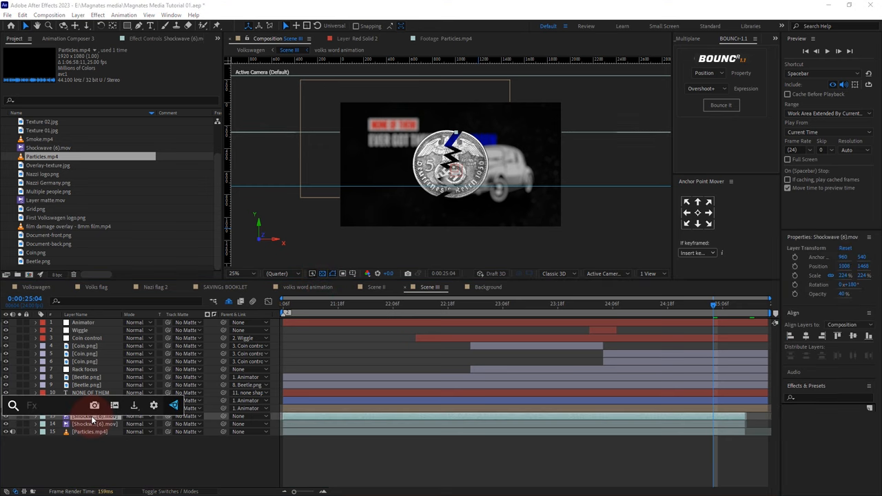
type("a")
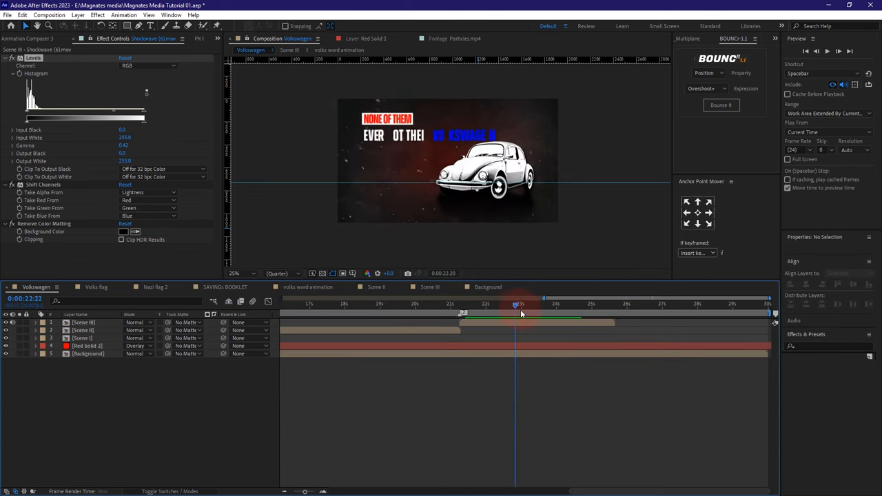
Blend Texture 01 over the Volkswagen scene as Overlay and bring up the import window on ASSETS.
left_click_drag(518, 304, 499, 304)
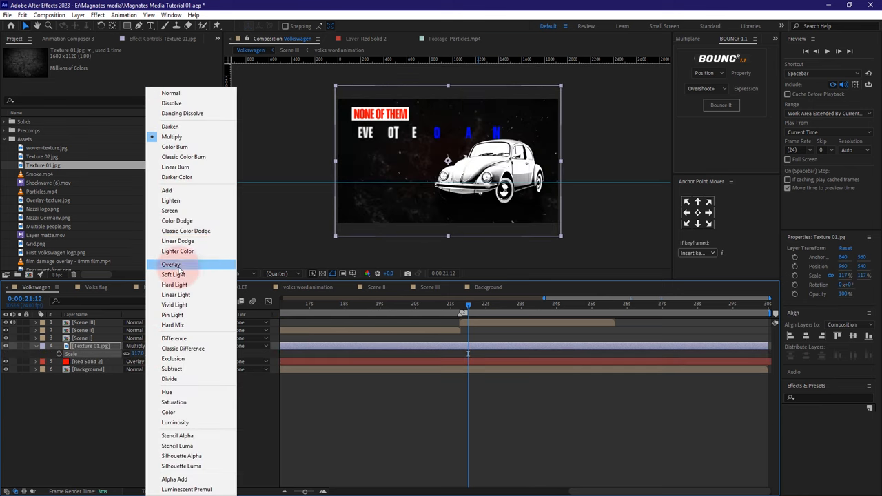
left_click(169, 209)
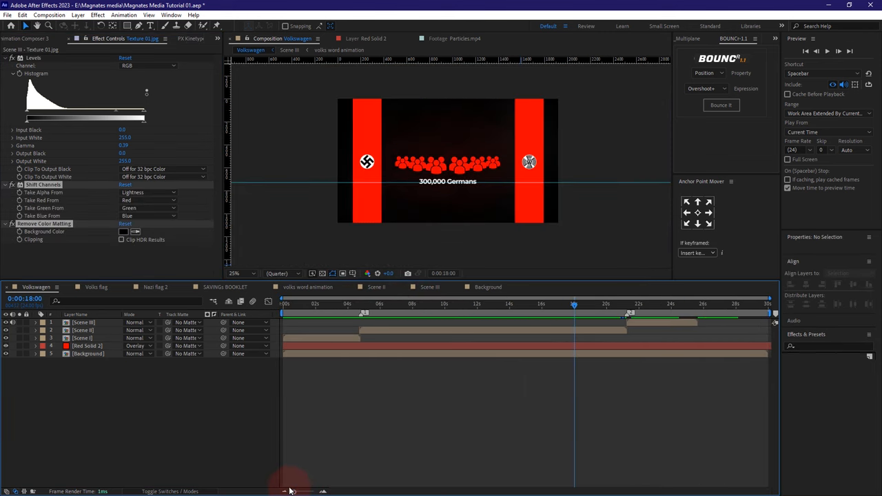
left_click(367, 303)
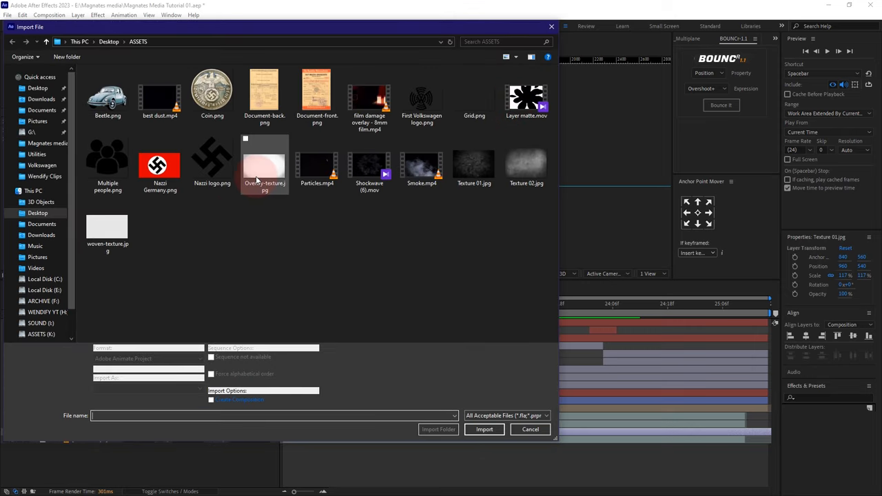
Import best dust.mp4 as the top layer of Scene II blended as Screen.
left_click(529, 429)
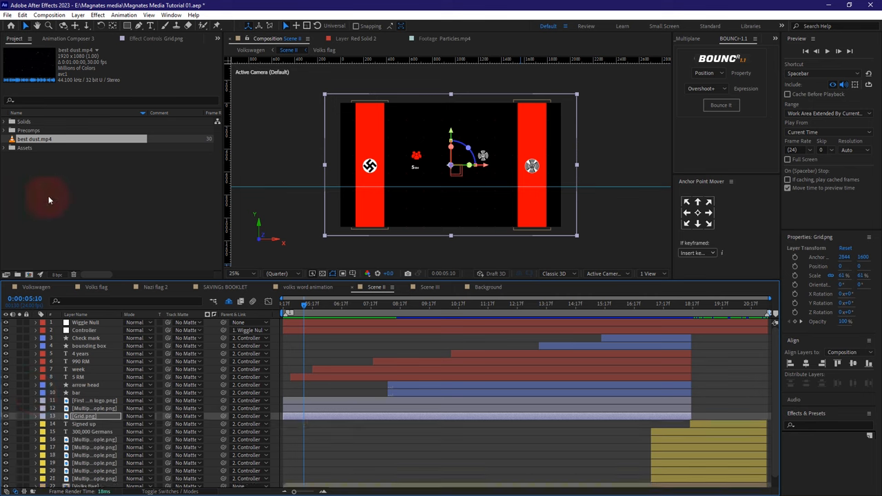
left_click(86, 322)
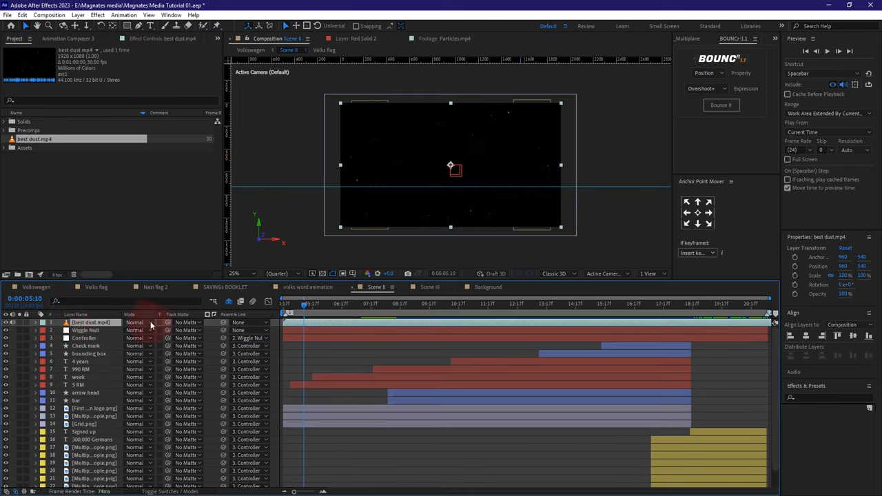
left_click(137, 323)
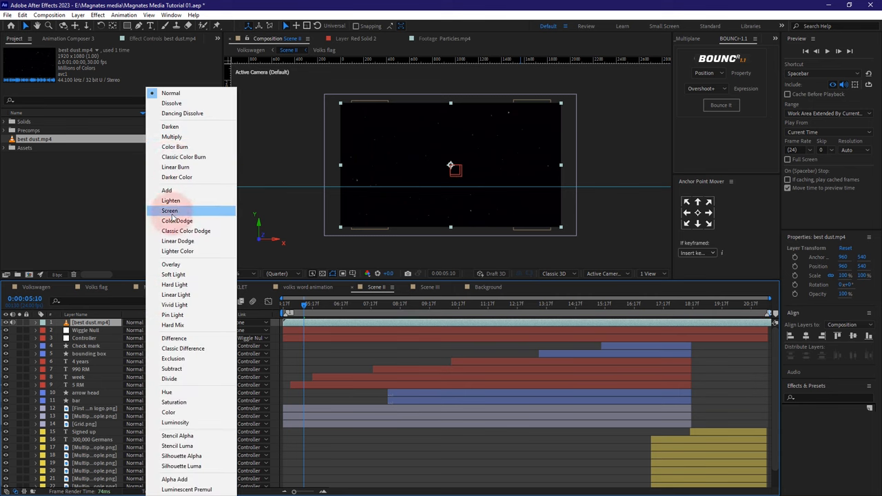
left_click(170, 209)
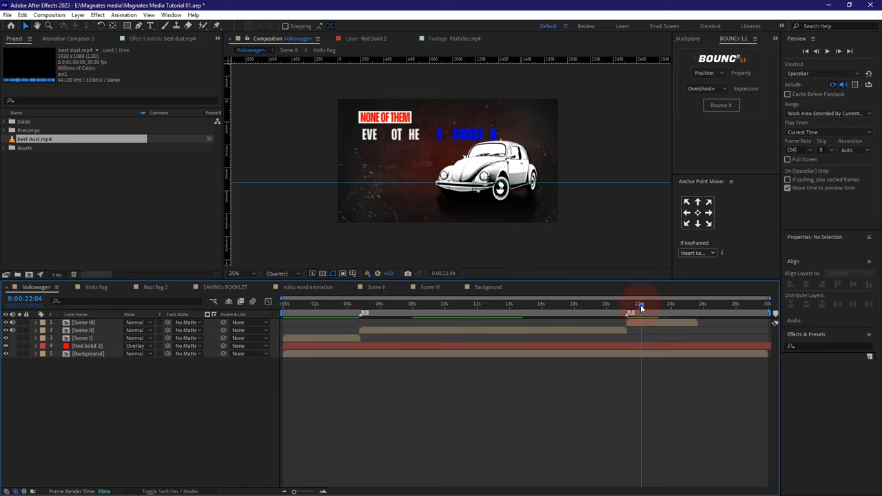
Add the Zoom & Rotate Out transition from Animation Composer's Starter Presets to the Volkswagen comp.
left_click(358, 303)
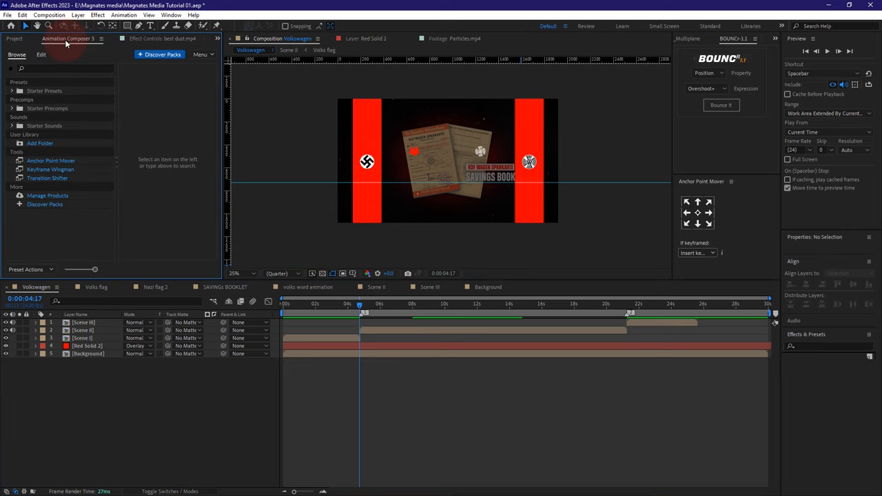
left_click(626, 305)
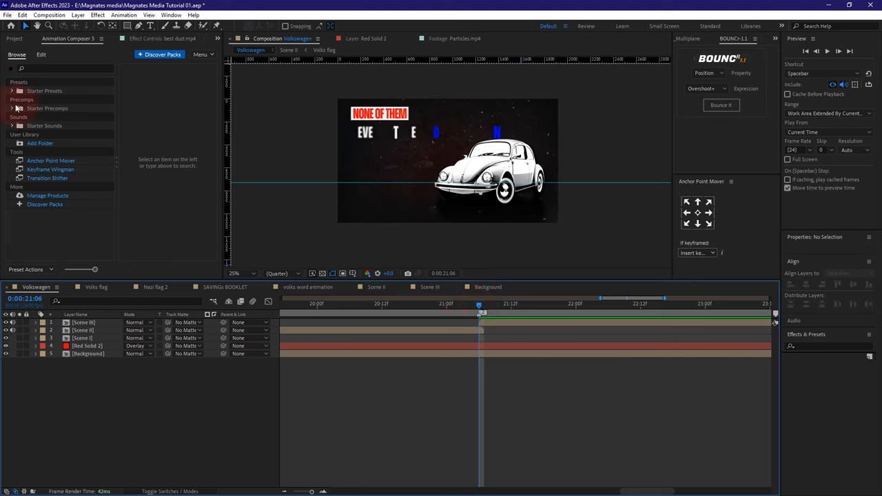
left_click(12, 108)
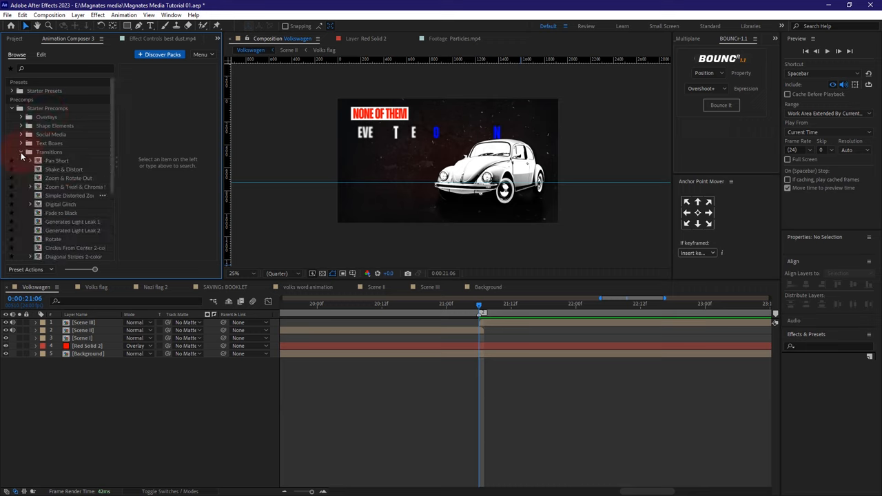
left_click(69, 178)
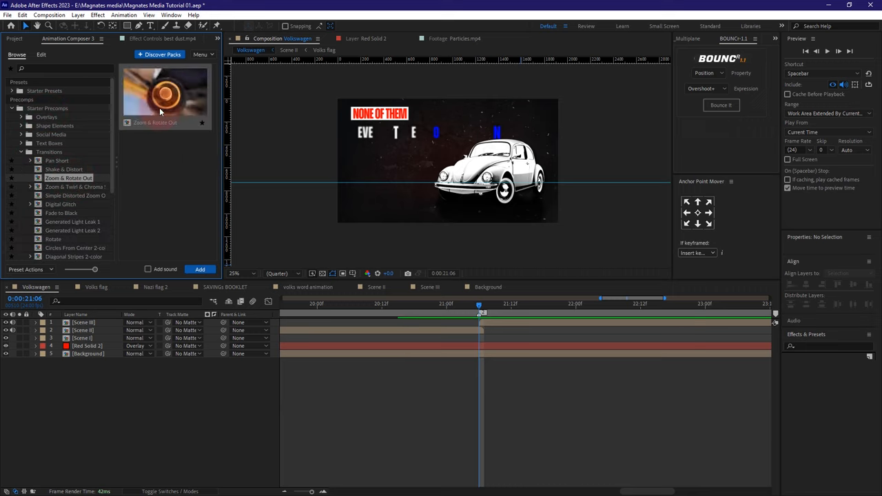
left_click(200, 269)
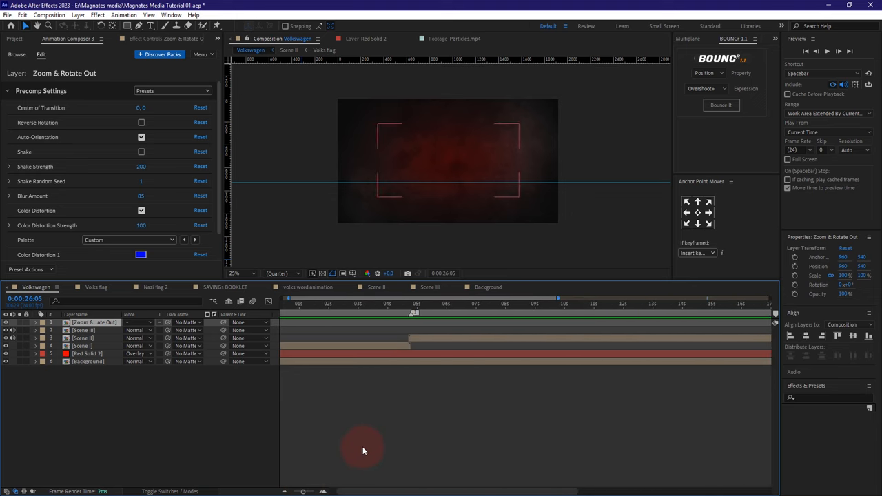
Lay the 8mm film damage overlay on top blended as Screen and scrub to preview it.
left_click(407, 304)
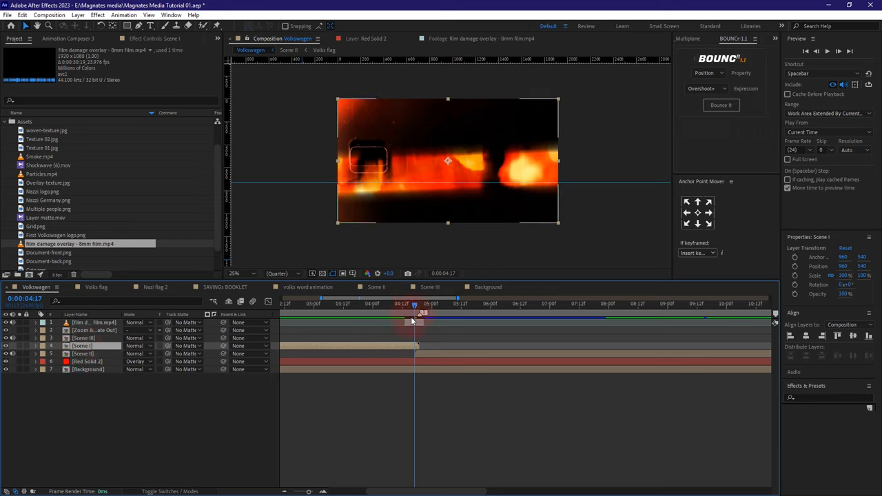
left_click(137, 323)
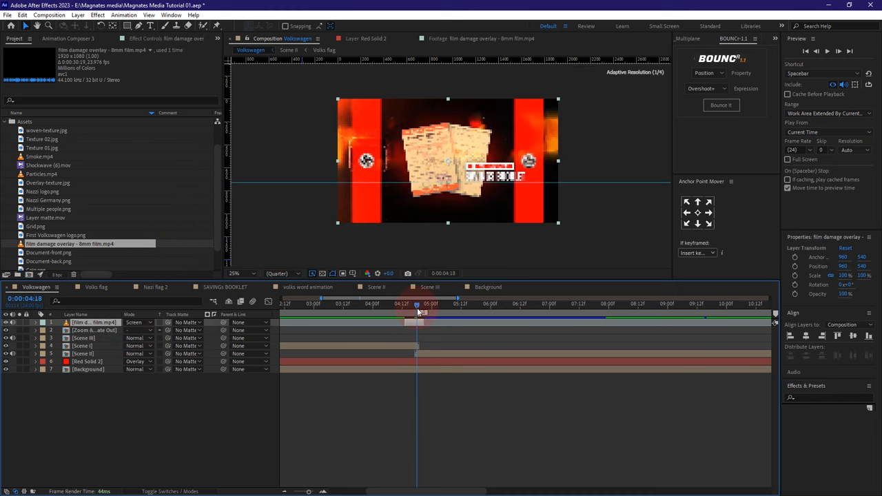
left_click(402, 303)
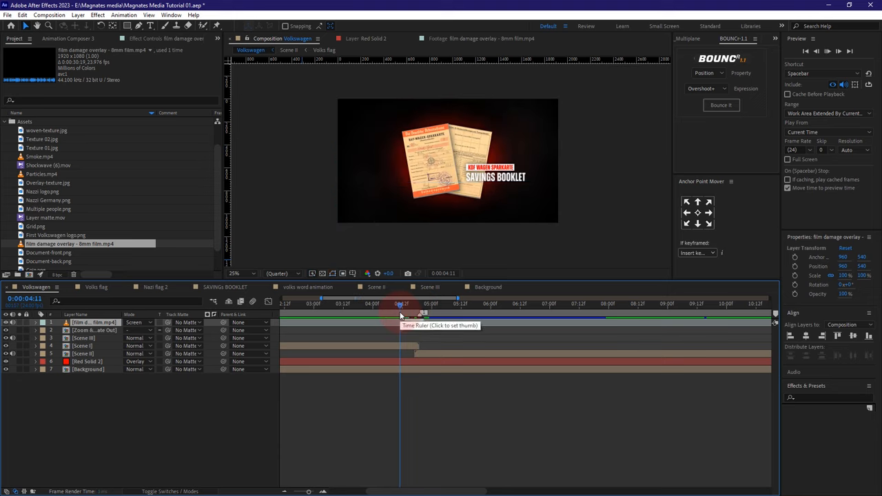
left_click_drag(403, 303, 388, 303)
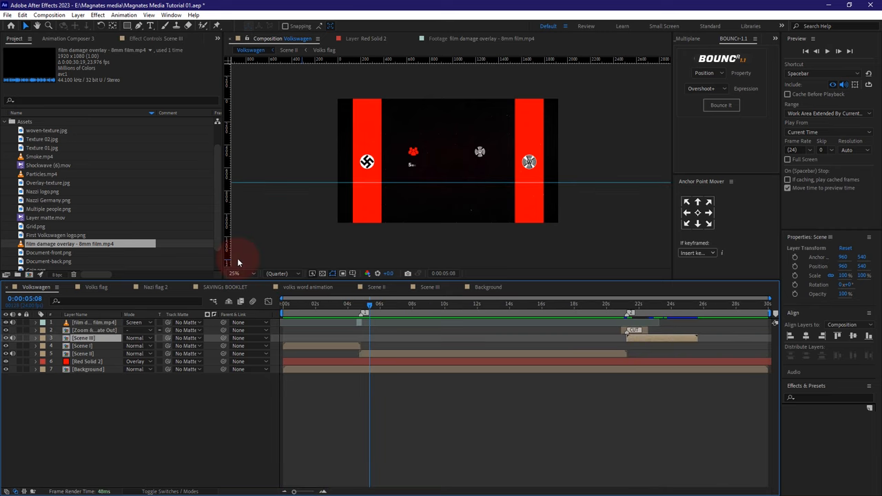
Place woven-texture.jpg over the Volkswagen scene and scale it down.
left_click(43, 147)
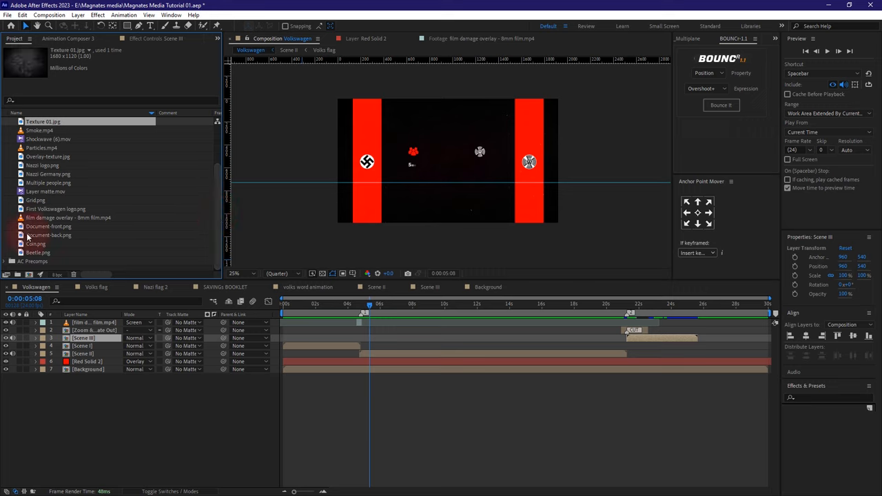
mouse_move(31, 237)
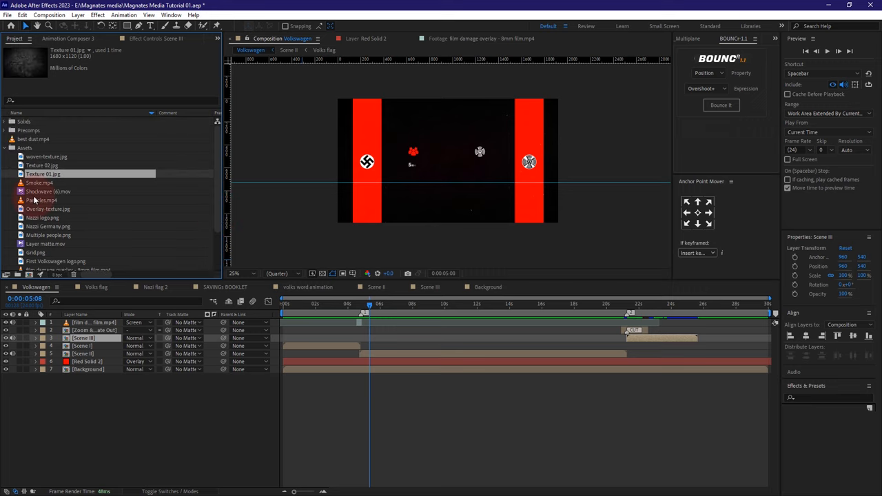
left_click(46, 157)
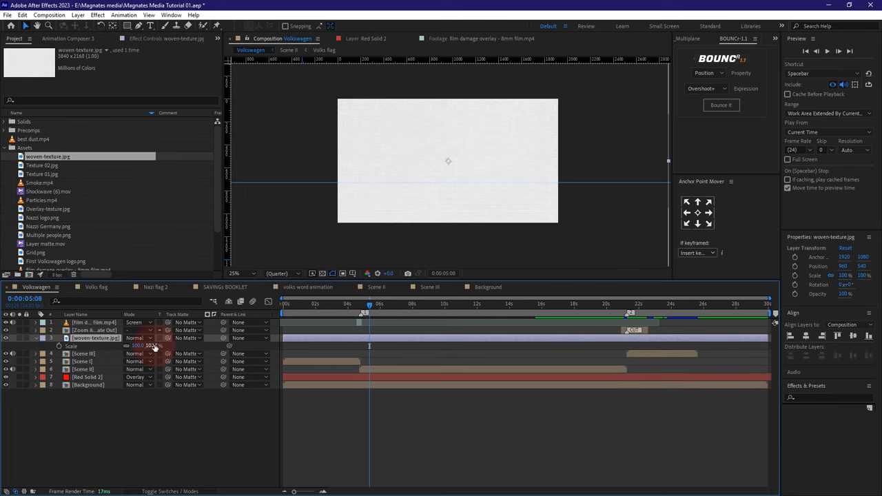
left_click_drag(151, 345, 137, 344)
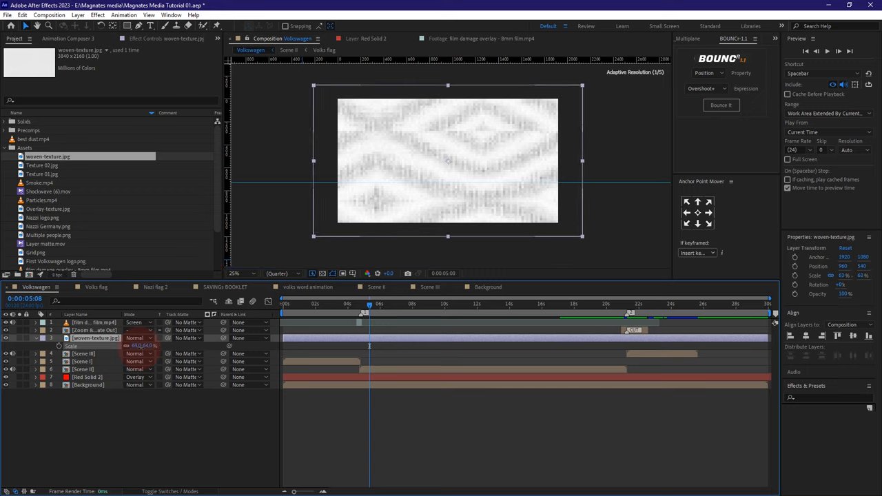
left_click(190, 415)
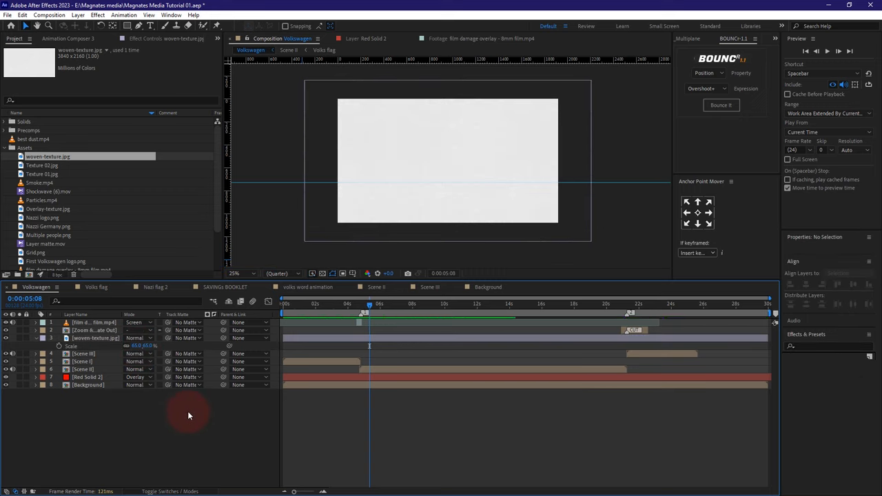
Apply a Levels effect to the woven texture and blend it as Multiply.
left_click(95, 339)
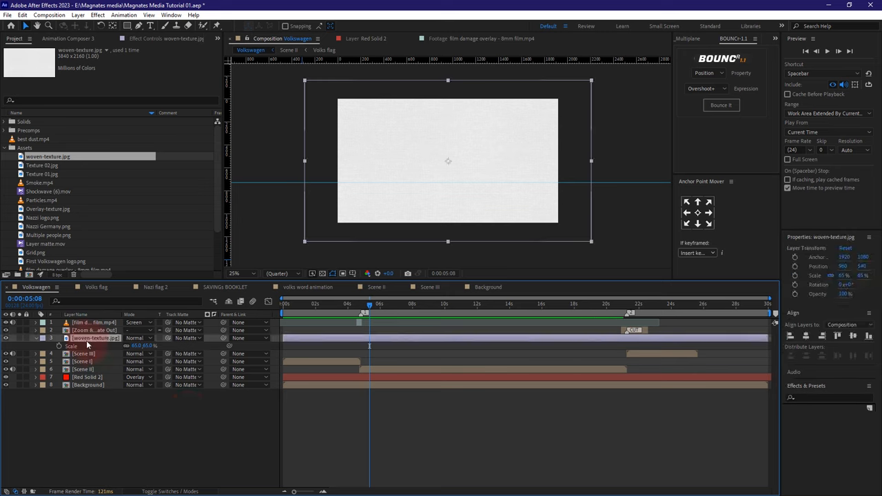
type("lev")
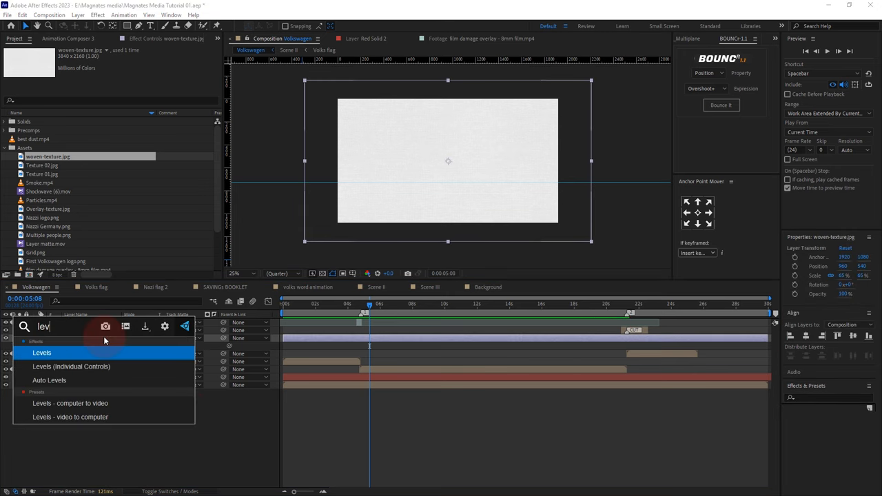
left_click(41, 352)
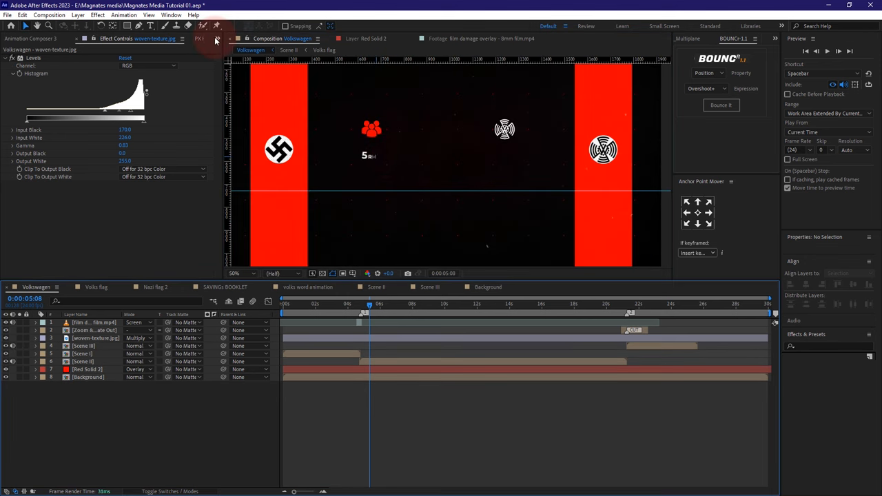
Place Overlay-texture.jpg above the scene, fit it to comp, and set its mode to Multiply.
left_click(14, 39)
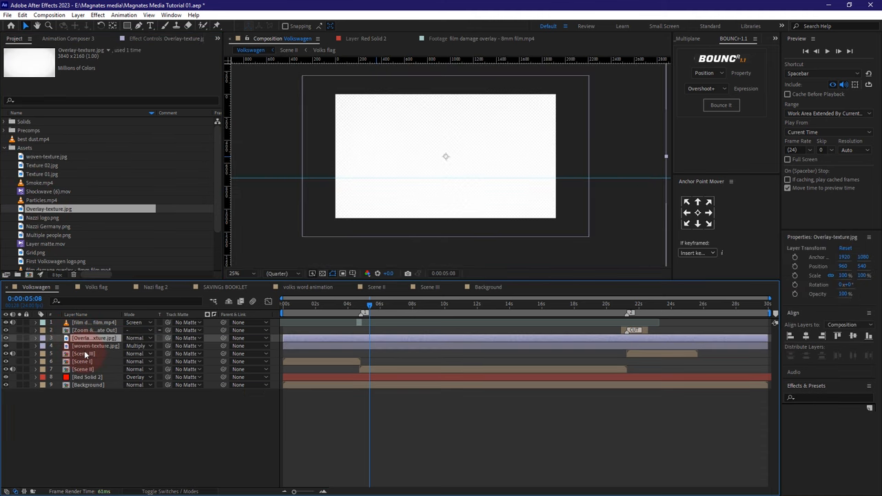
right_click(82, 352)
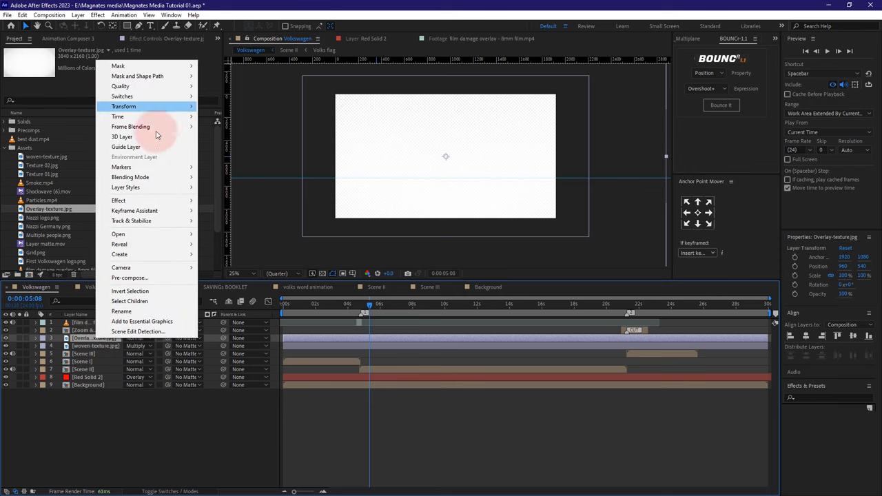
left_click(124, 106)
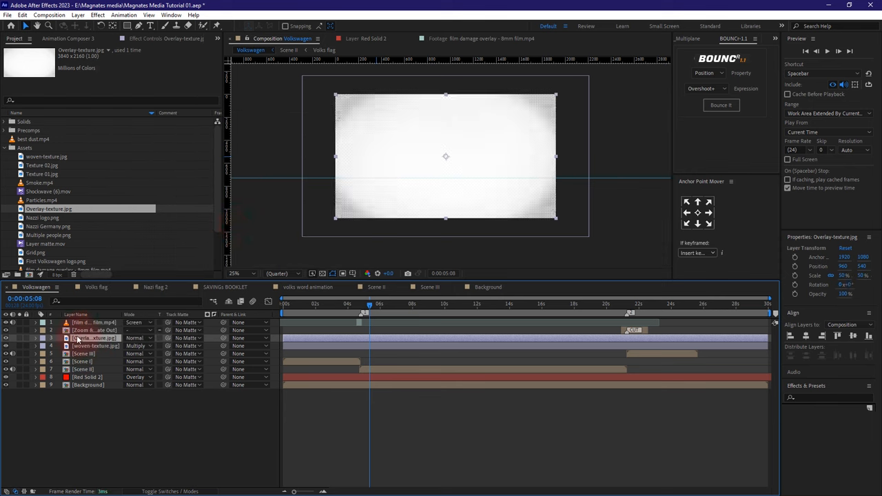
right_click(96, 345)
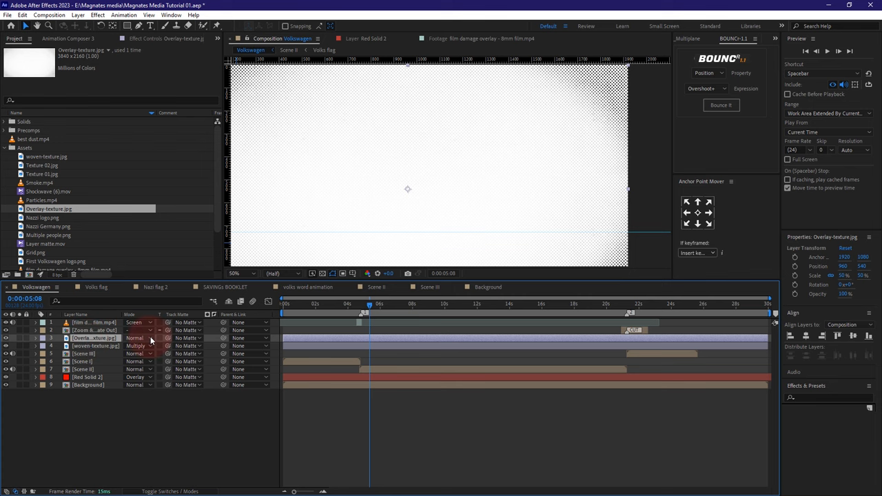
left_click(138, 337)
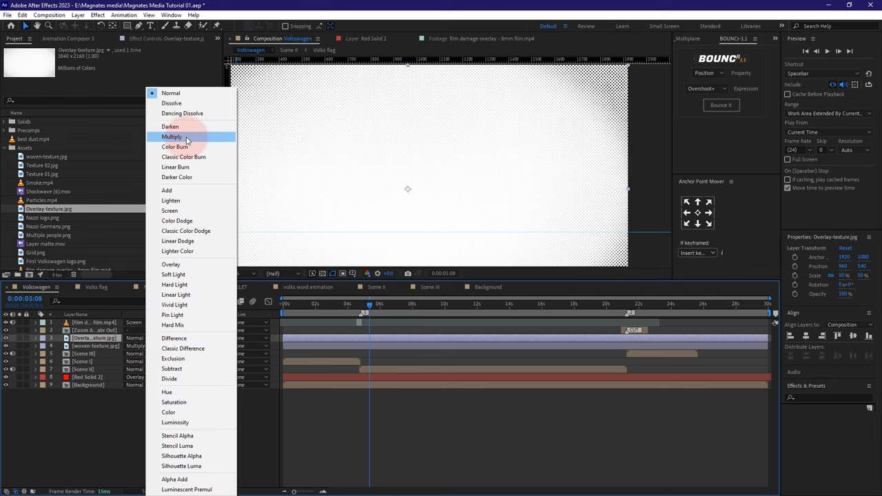
left_click(171, 136)
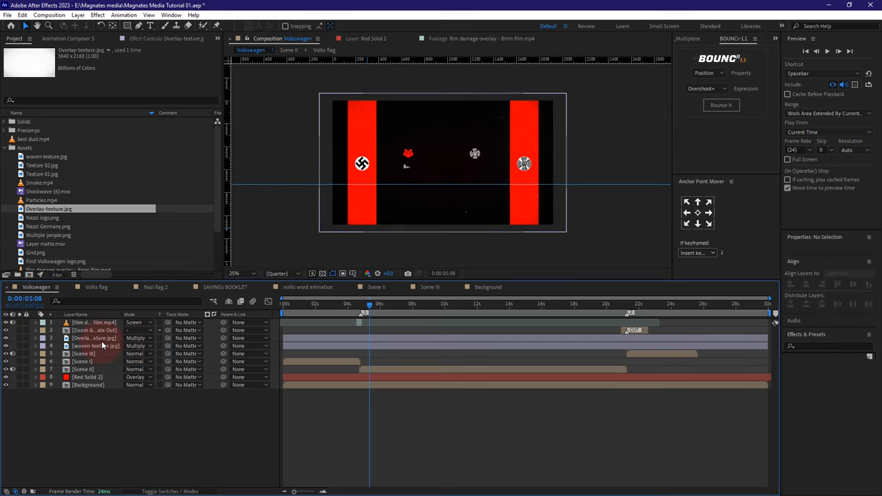
Create a new adjustment layer at the top and rename it Vignette.
left_click(77, 14)
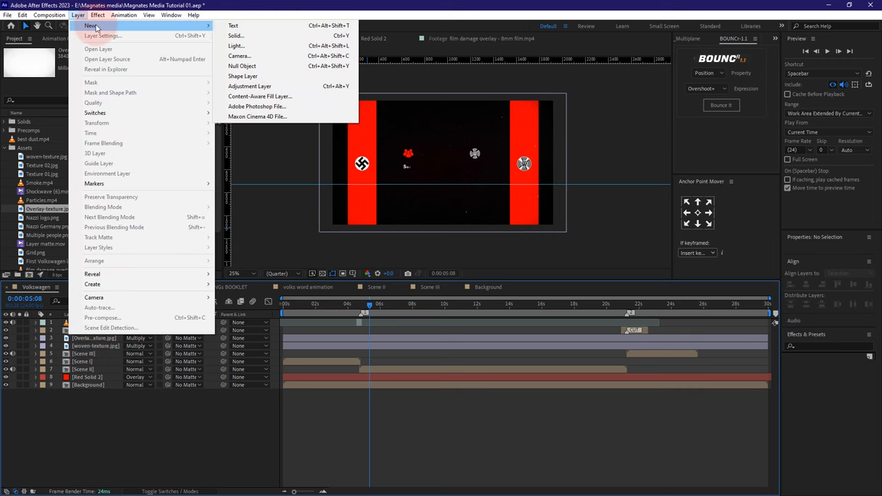
left_click(249, 86)
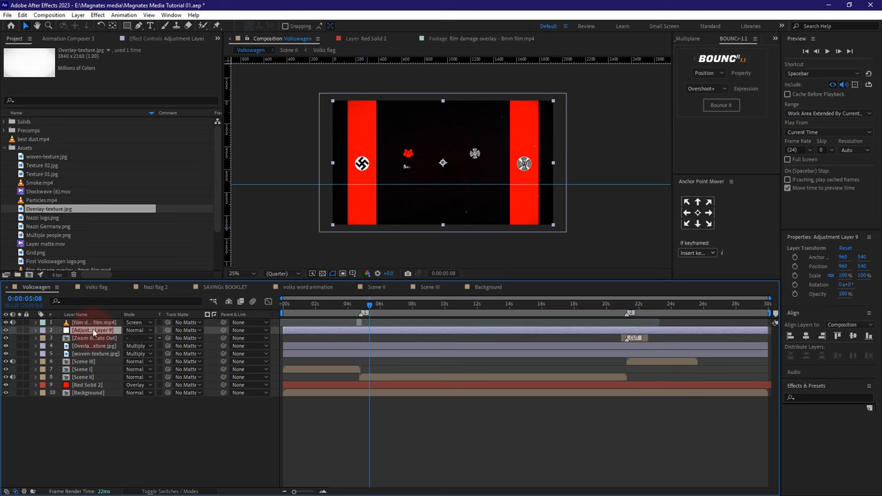
right_click(94, 337)
type("Vignette")
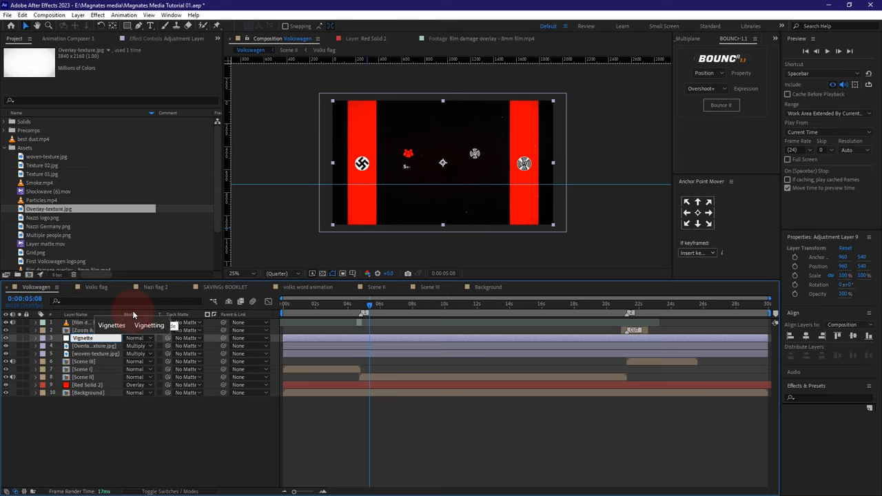
type("vif")
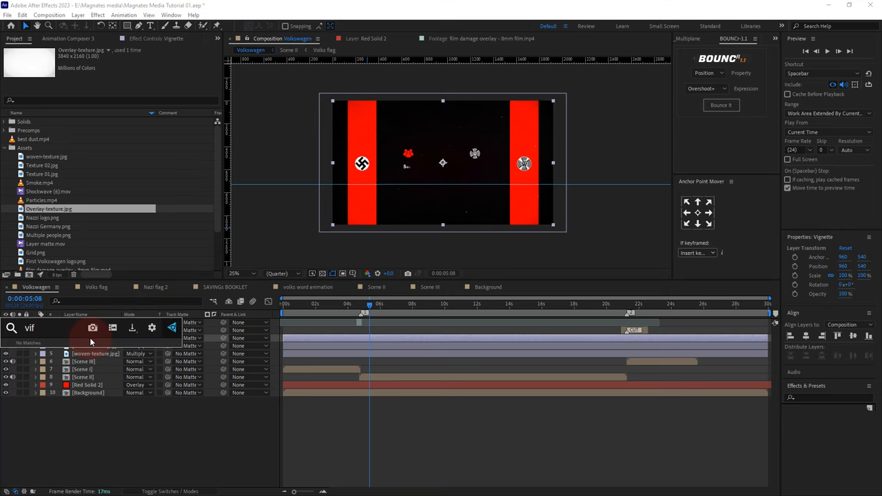